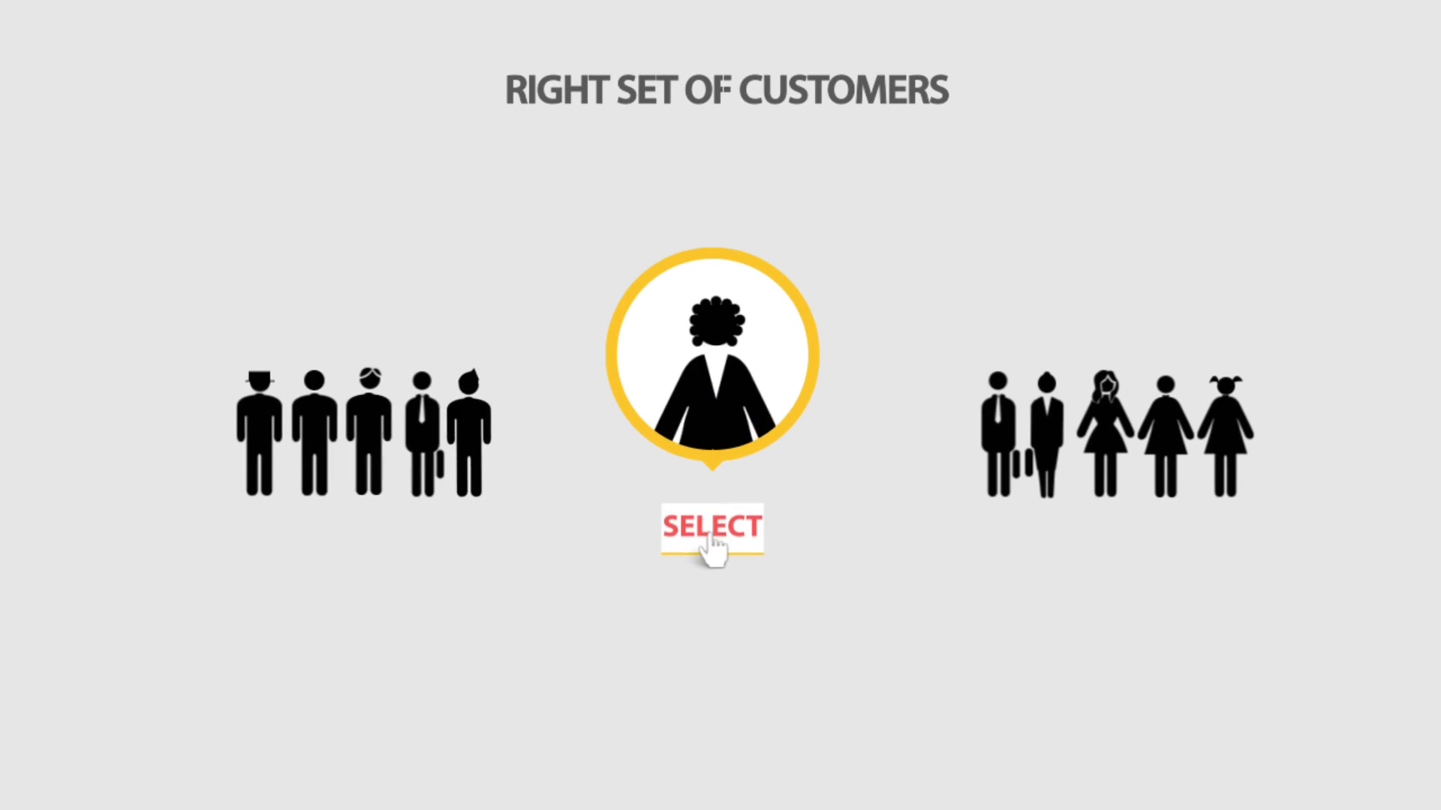
click(712, 528)
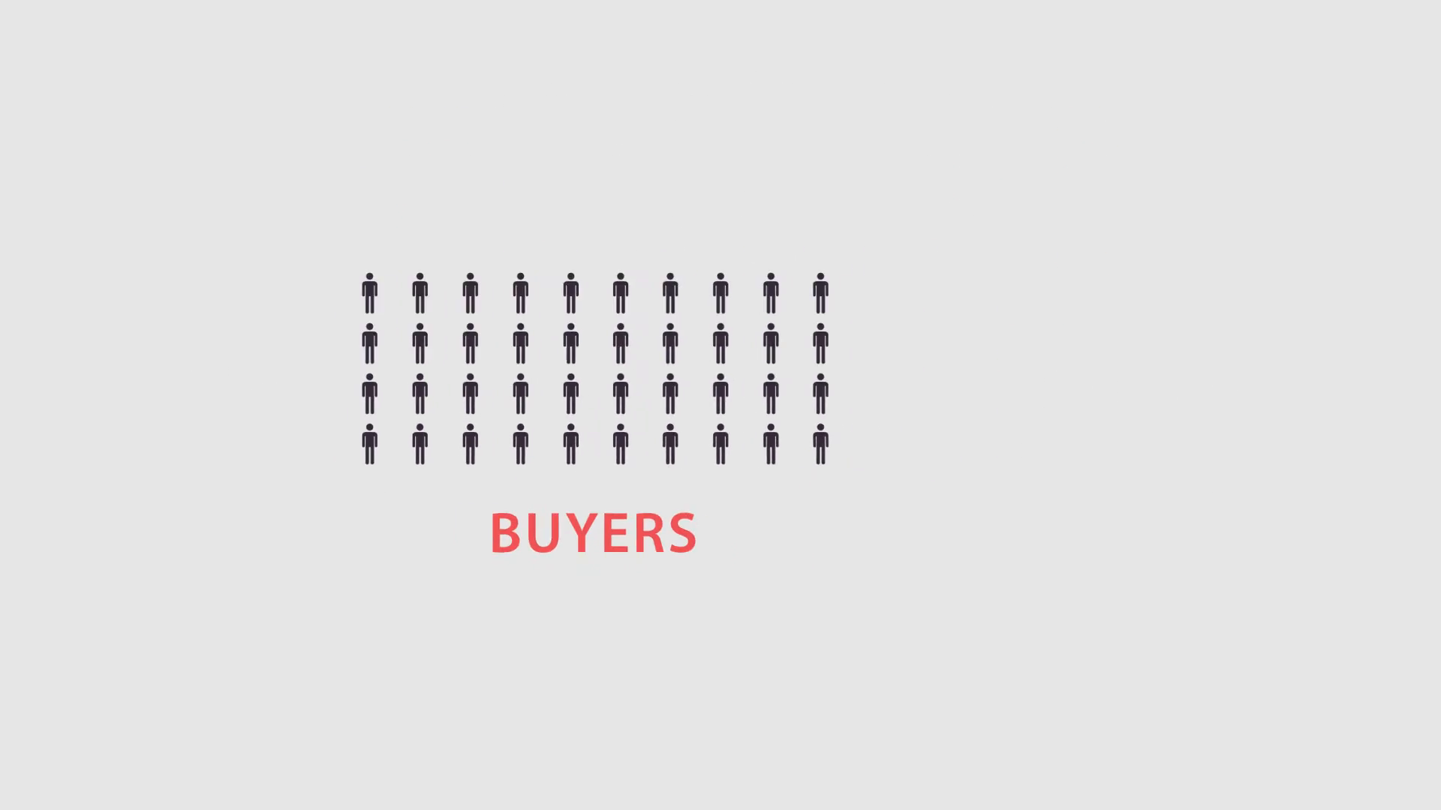